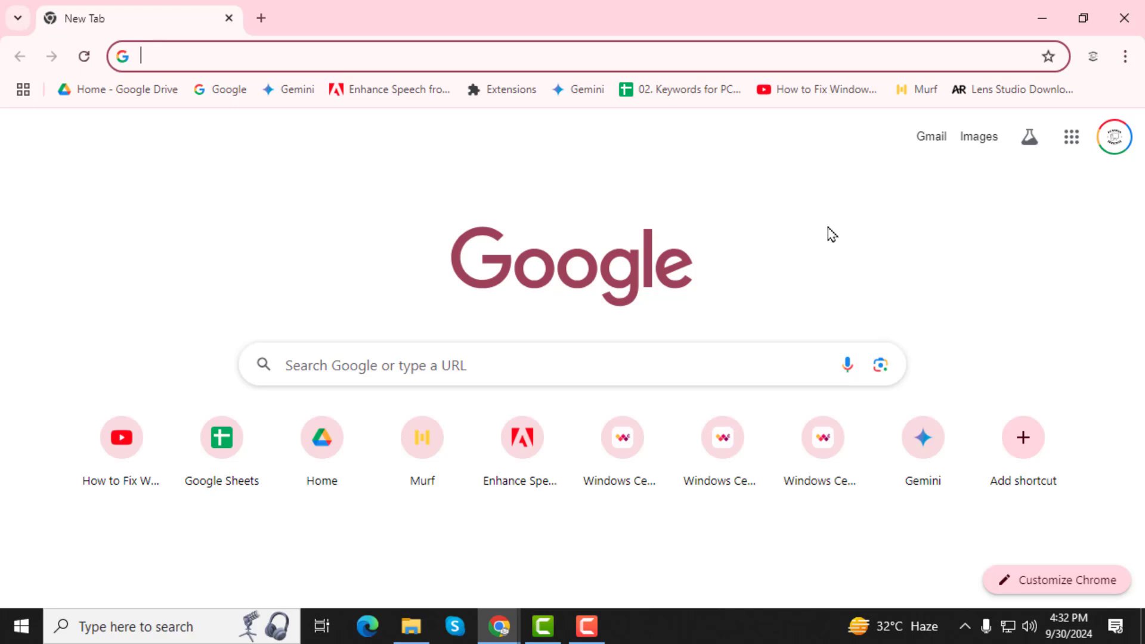
mouse_move(677, 264)
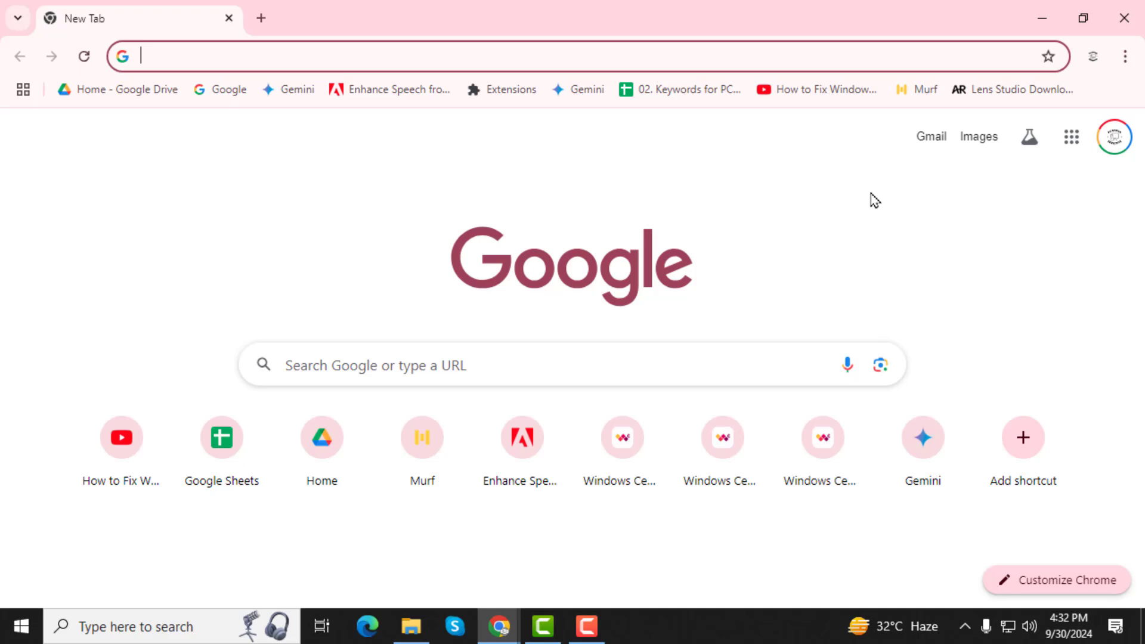
mouse_move(756, 209)
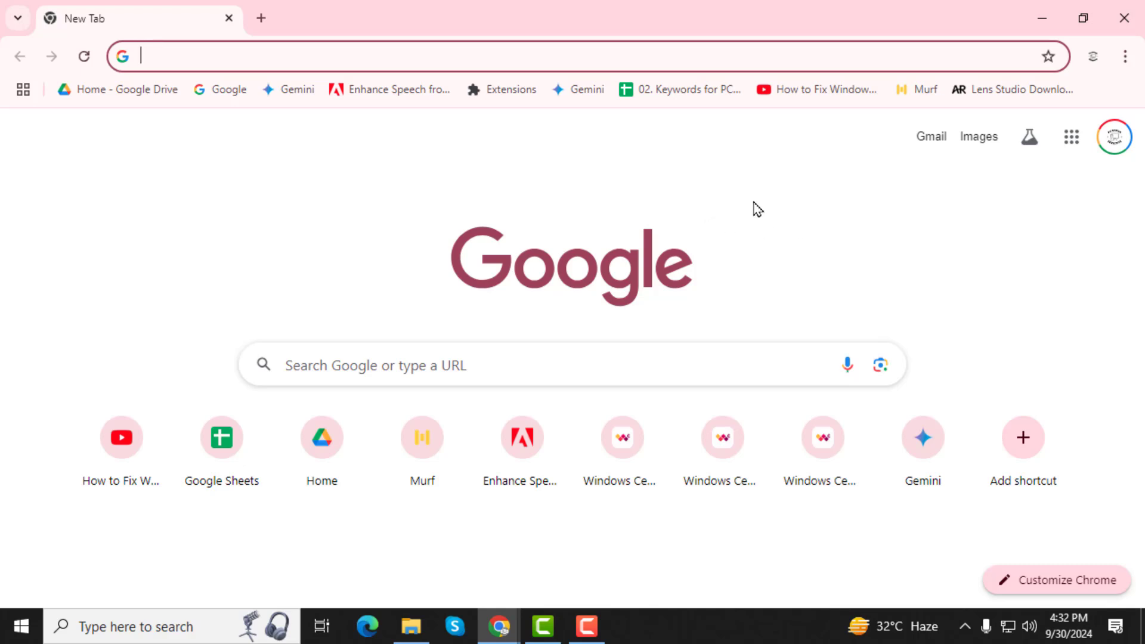
mouse_move(1120, 107)
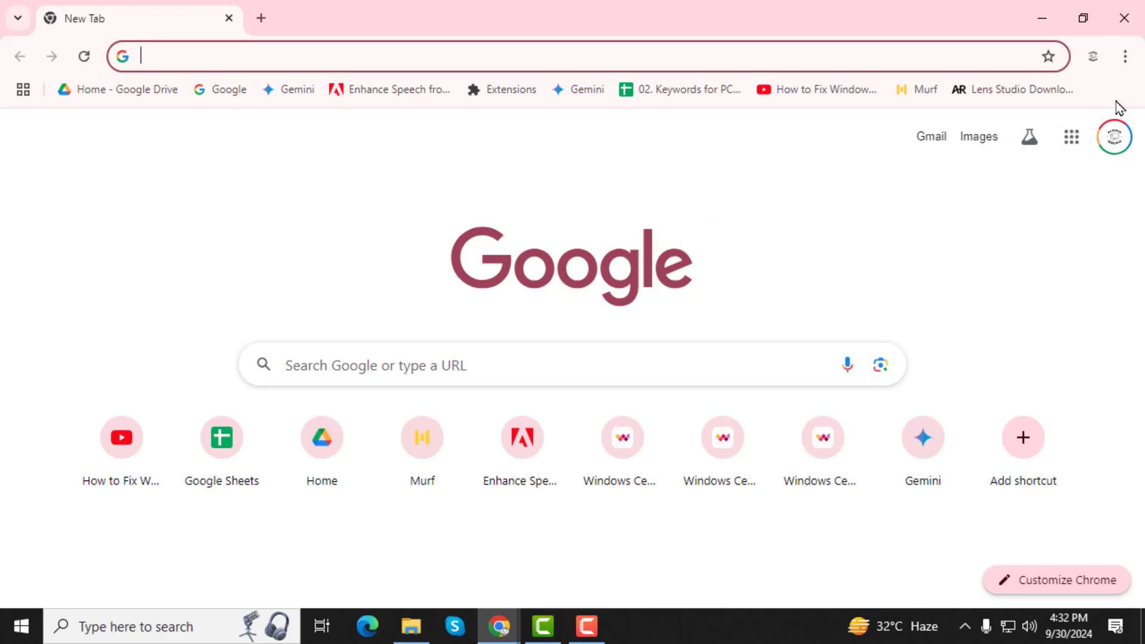
Step: Reach the Chrome Web Store Discover page via the browser menu's Extensions submenu
click(1123, 55)
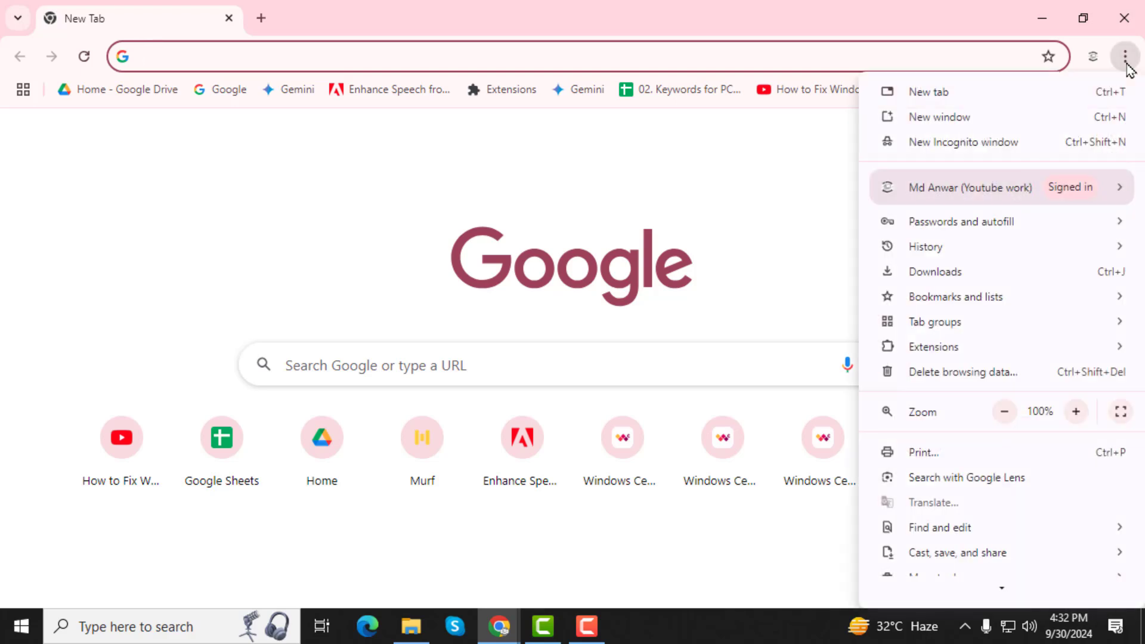
mouse_move(1080, 226)
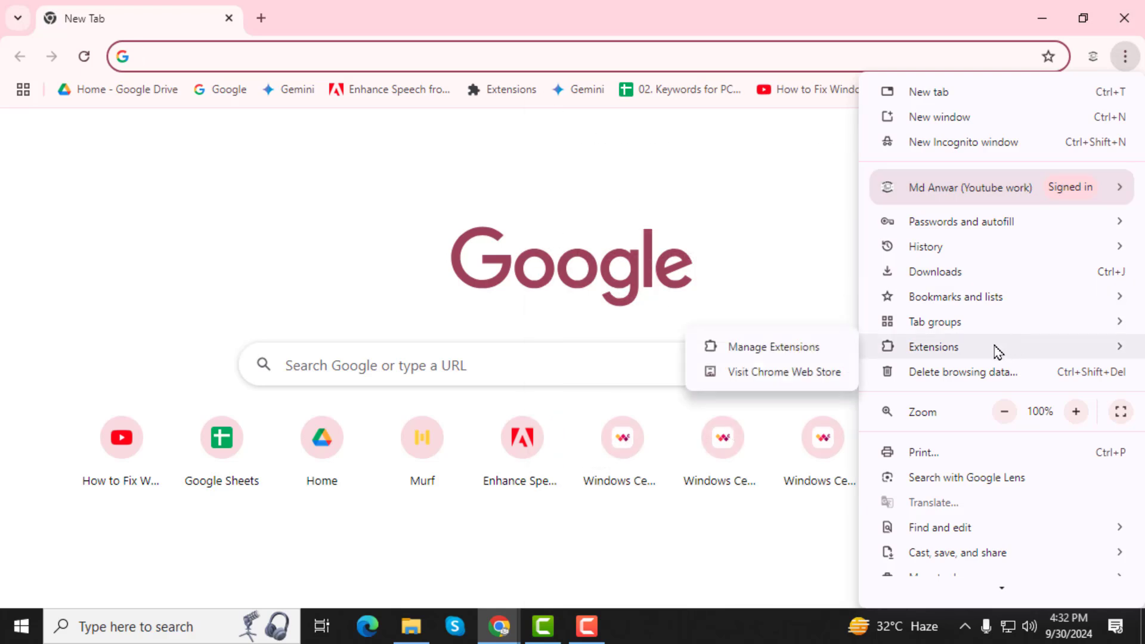
mouse_move(921, 355)
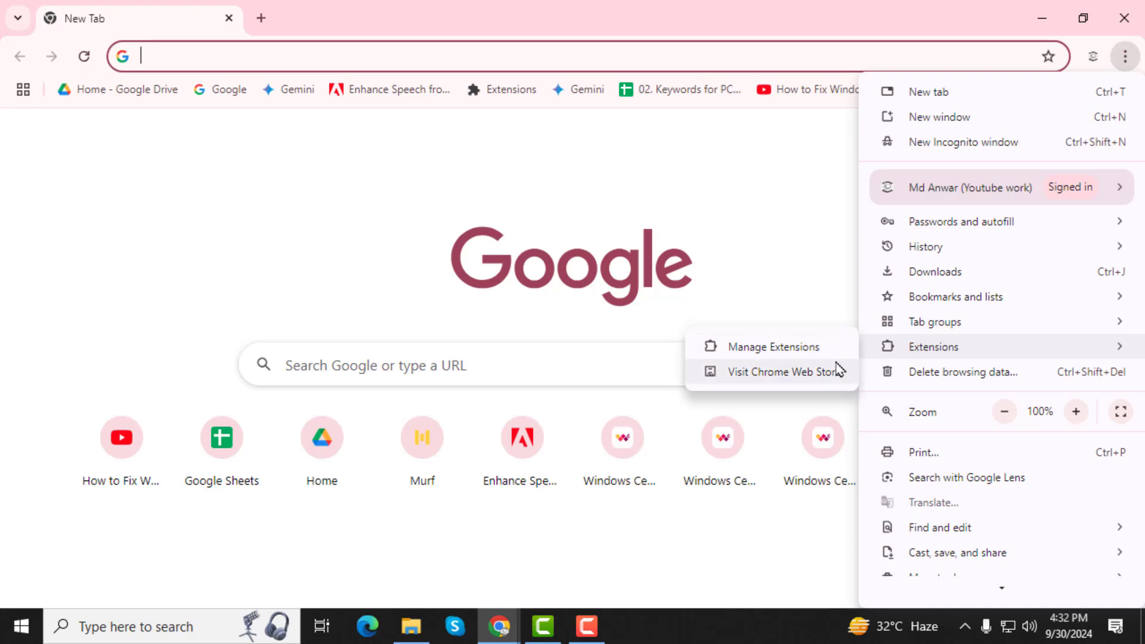
mouse_move(779, 386)
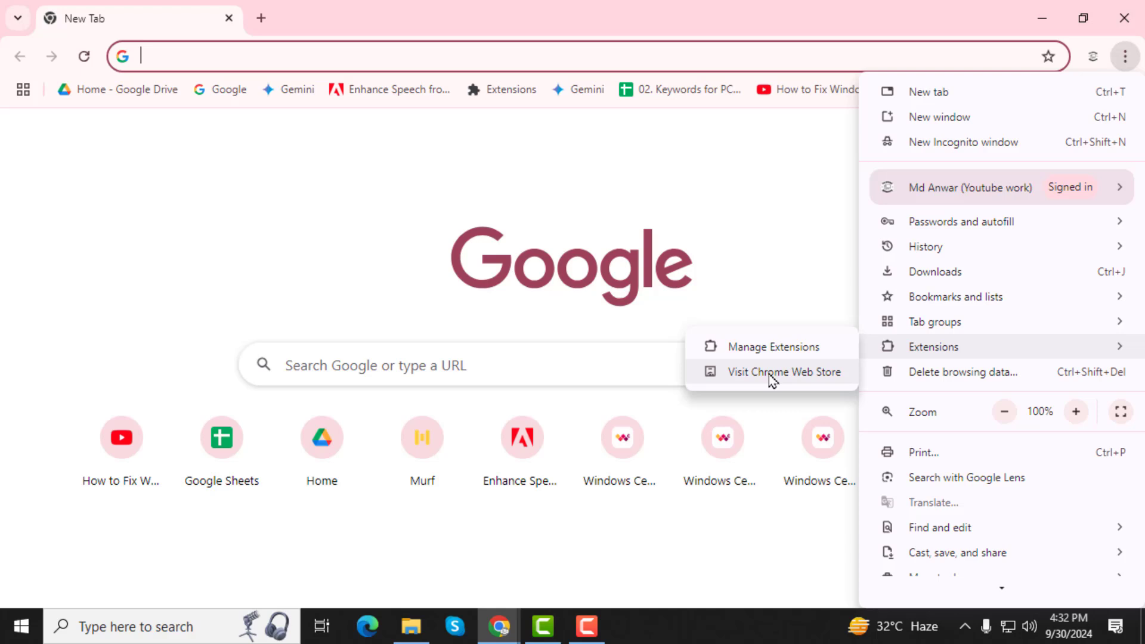
click(784, 372)
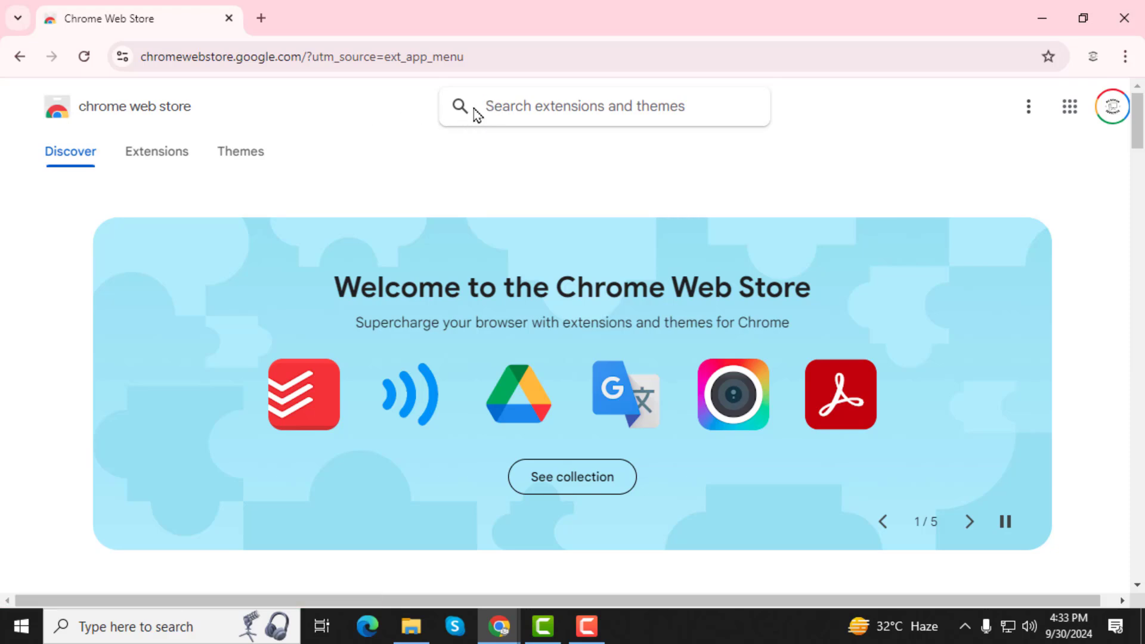
Step: Search the store for 'turn off google' and land on the Turn off read receipts for Google Chat listing
click(489, 107)
text(turn o)
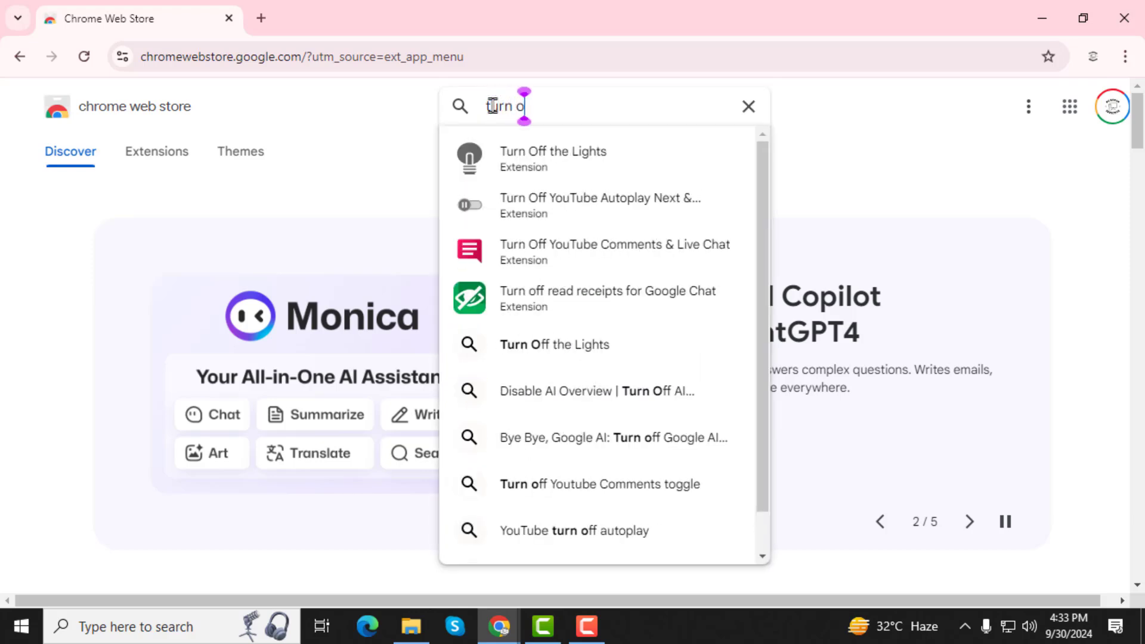
text(ff)
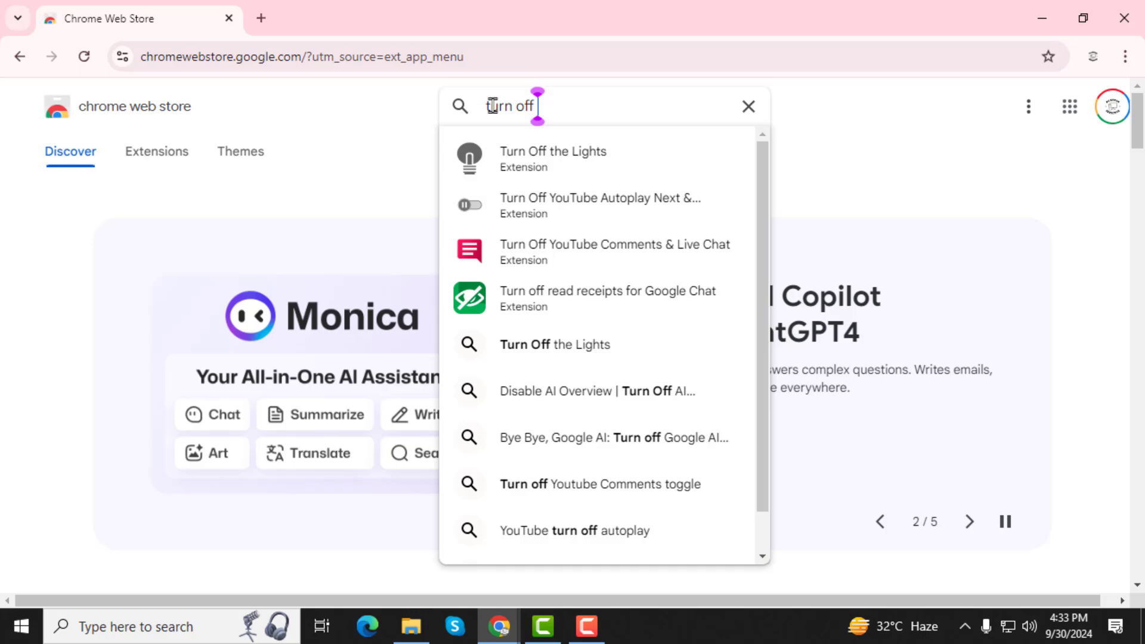
text(google)
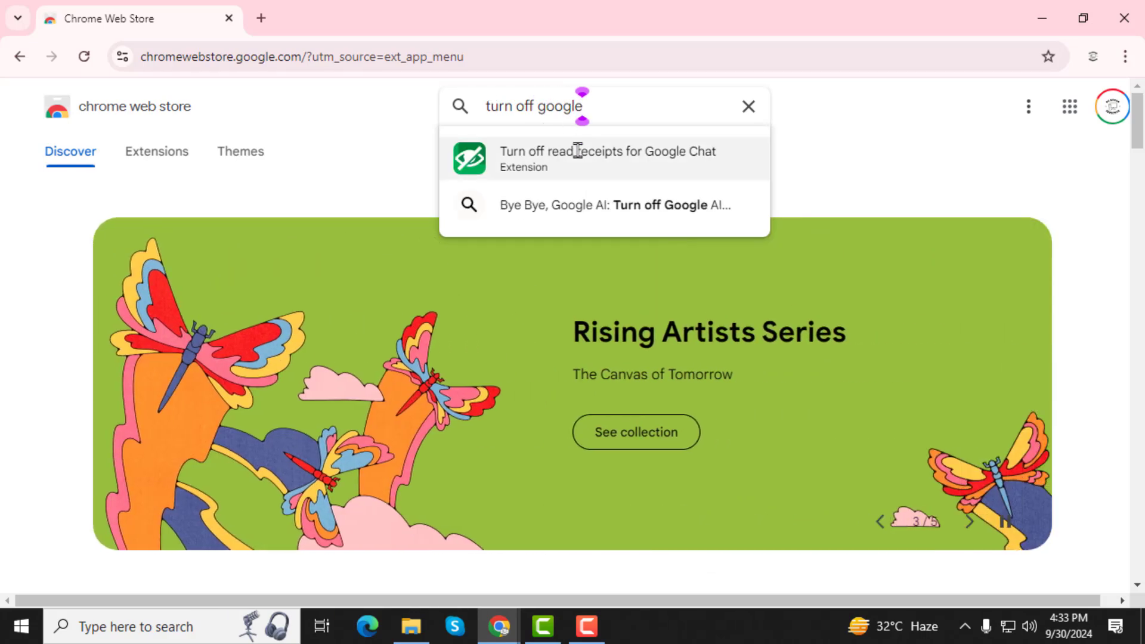
click(607, 157)
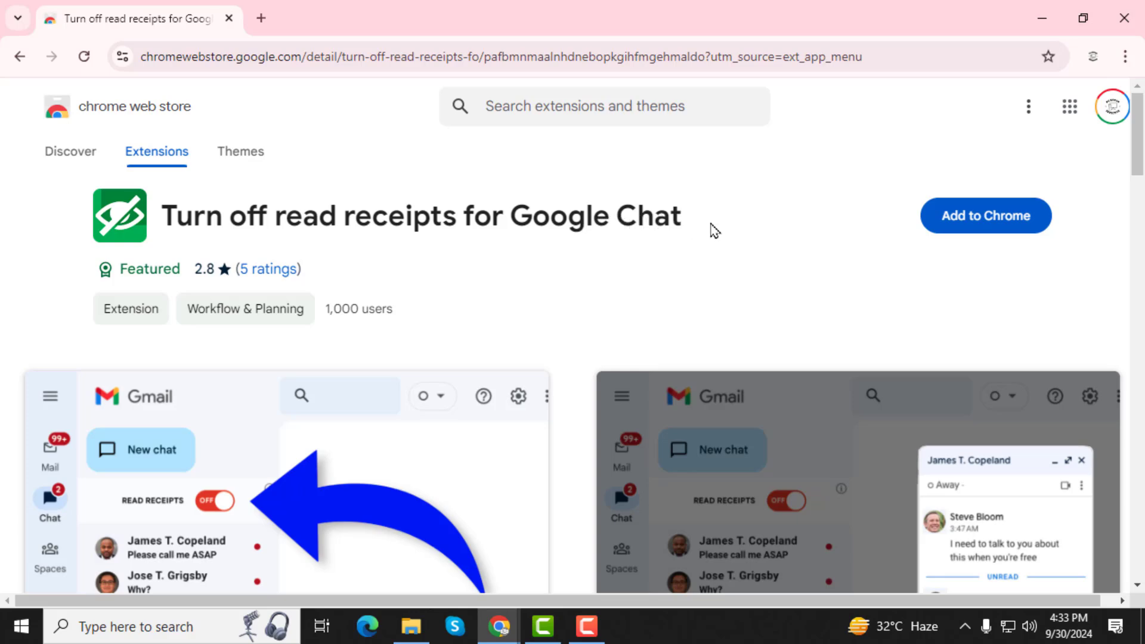
mouse_move(950, 229)
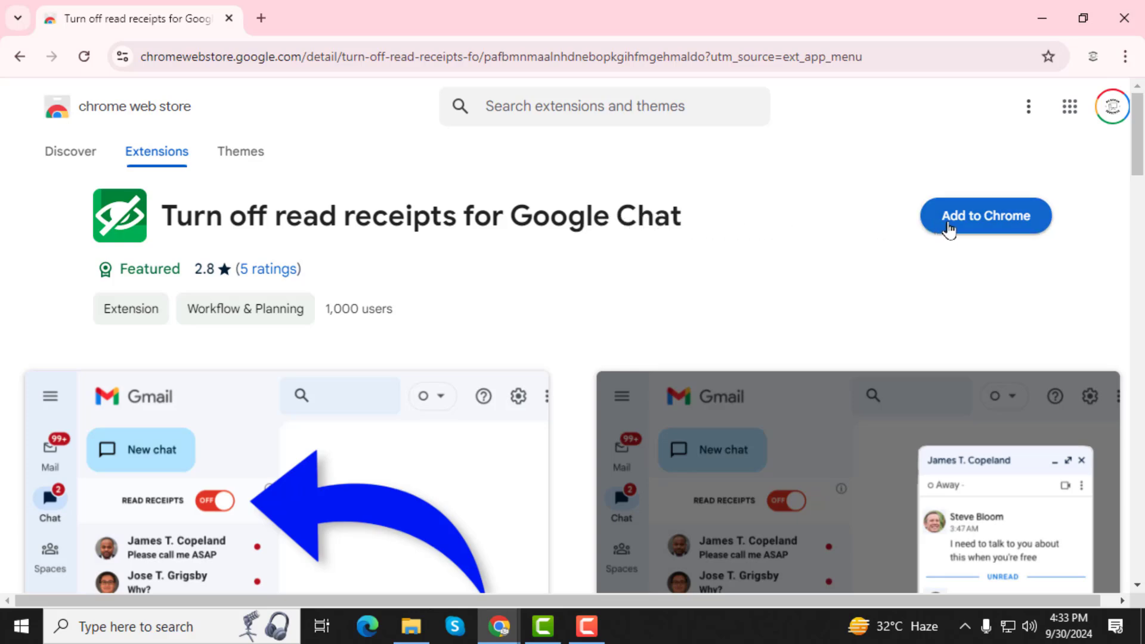
Step: Add the Turn off read receipts for Google Chat extension to Chrome, confirming the install prompt
click(984, 215)
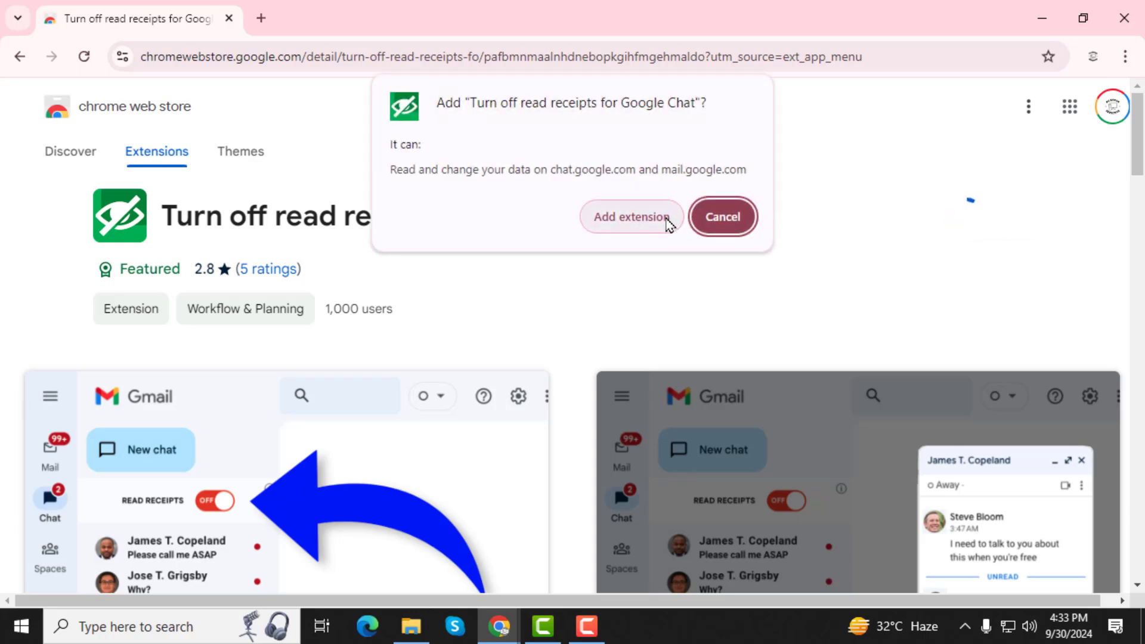
click(632, 215)
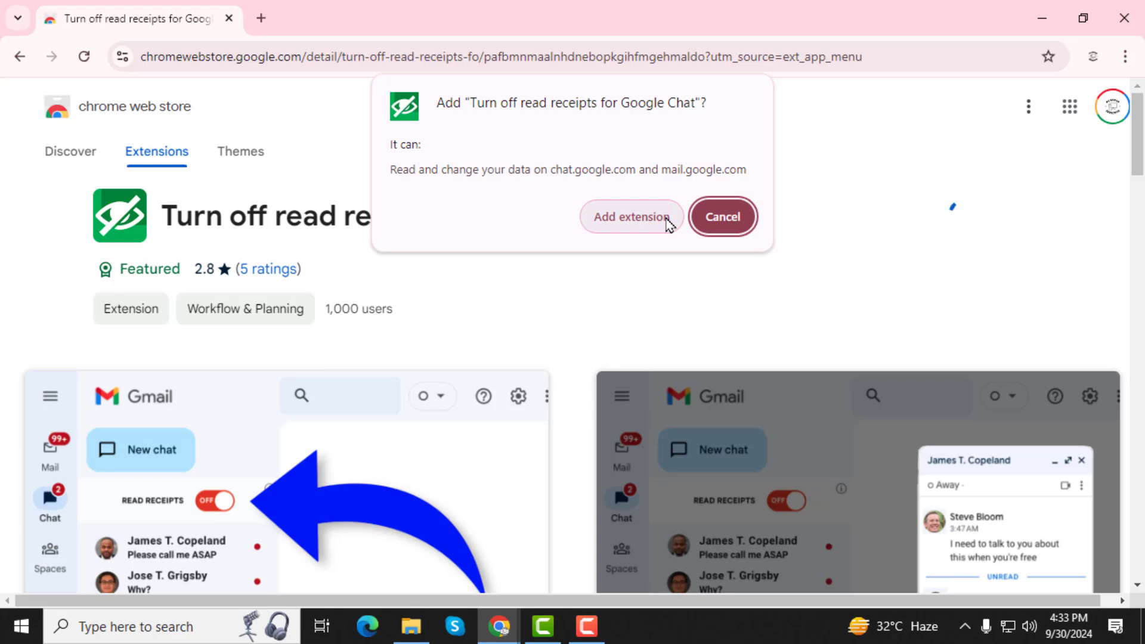
mouse_move(653, 224)
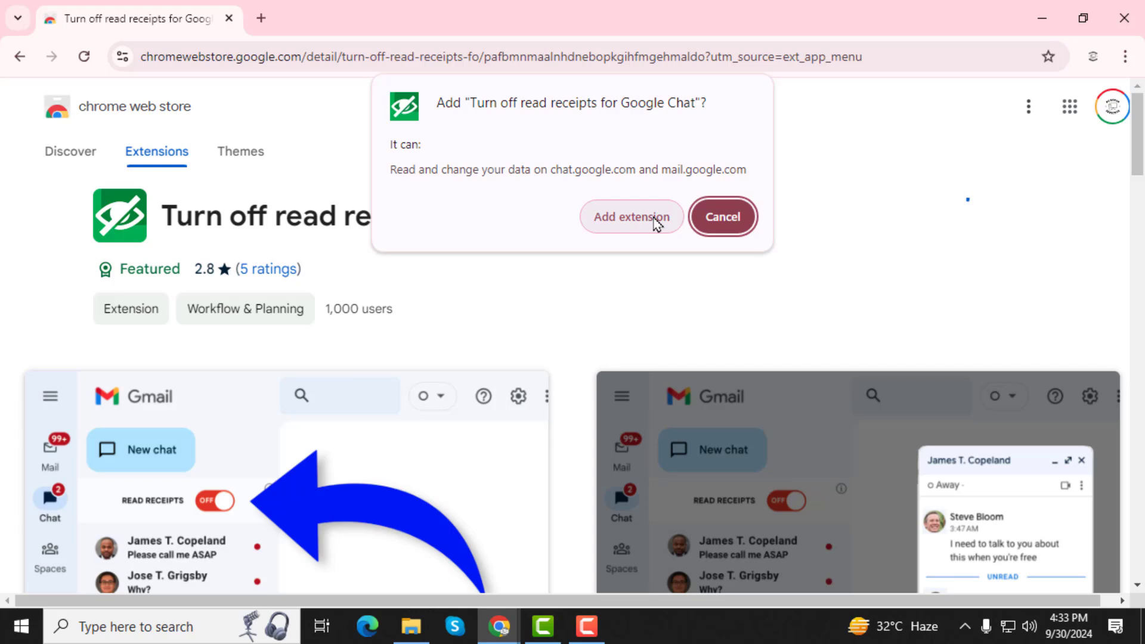
click(631, 216)
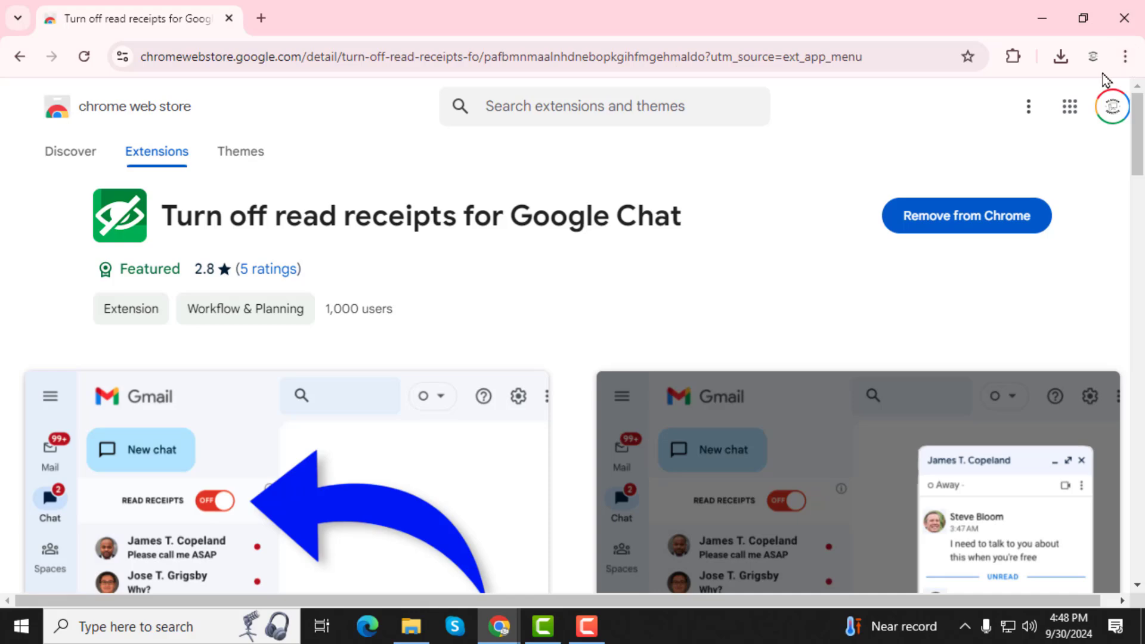
mouse_move(1126, 56)
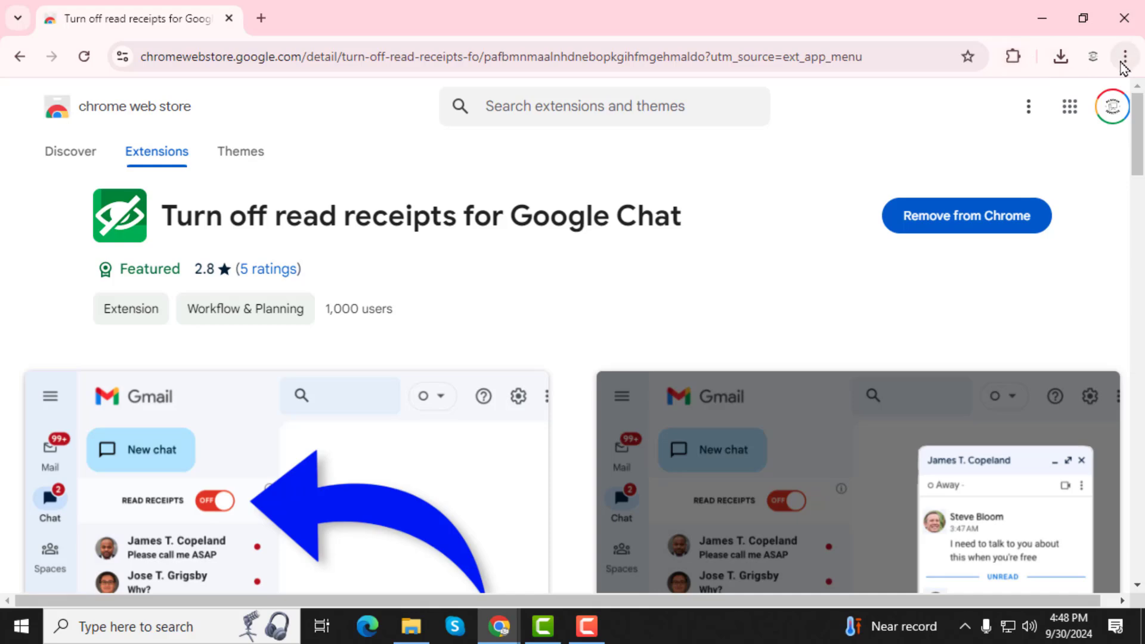
Step: Bring up the browser menu with its Extensions submenu expanded over the store listing
click(1125, 56)
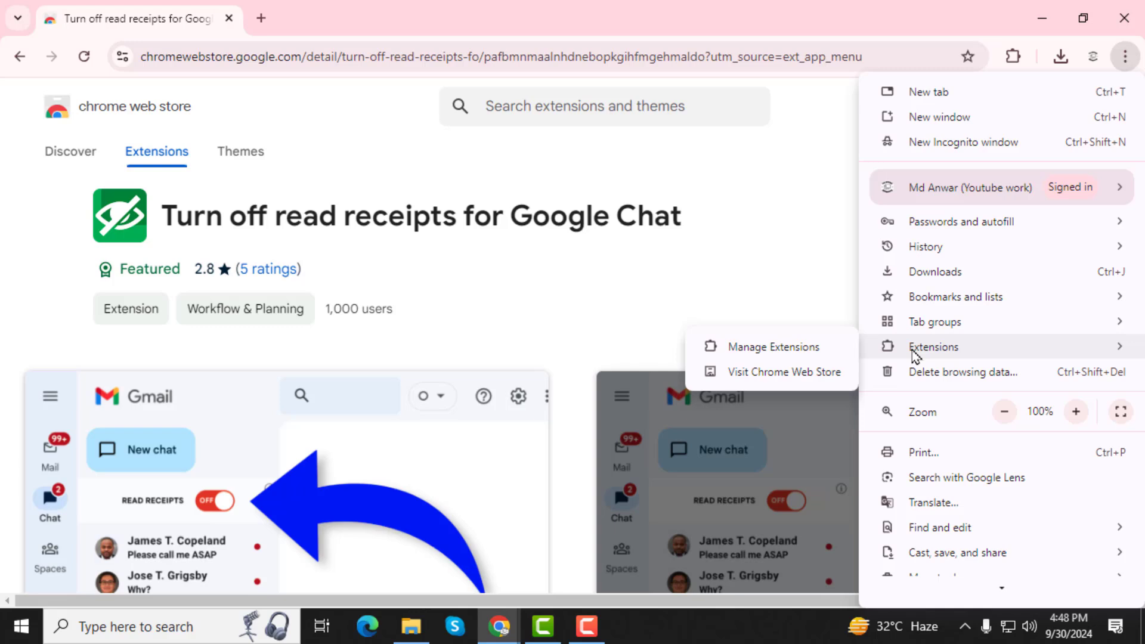
mouse_move(942, 356)
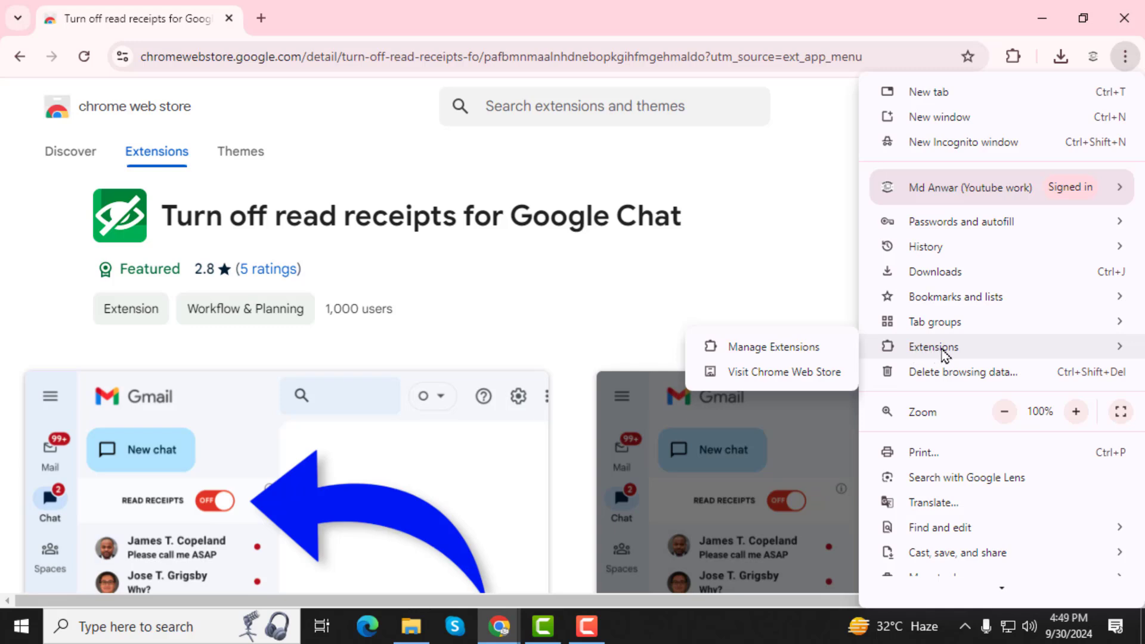
mouse_move(909, 352)
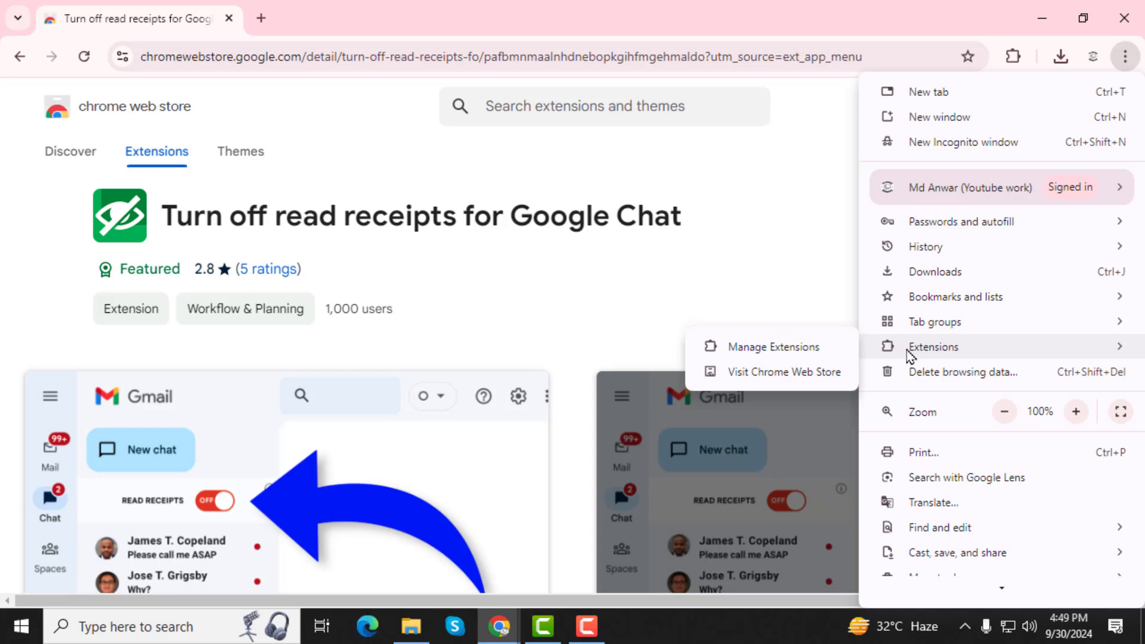
mouse_move(808, 355)
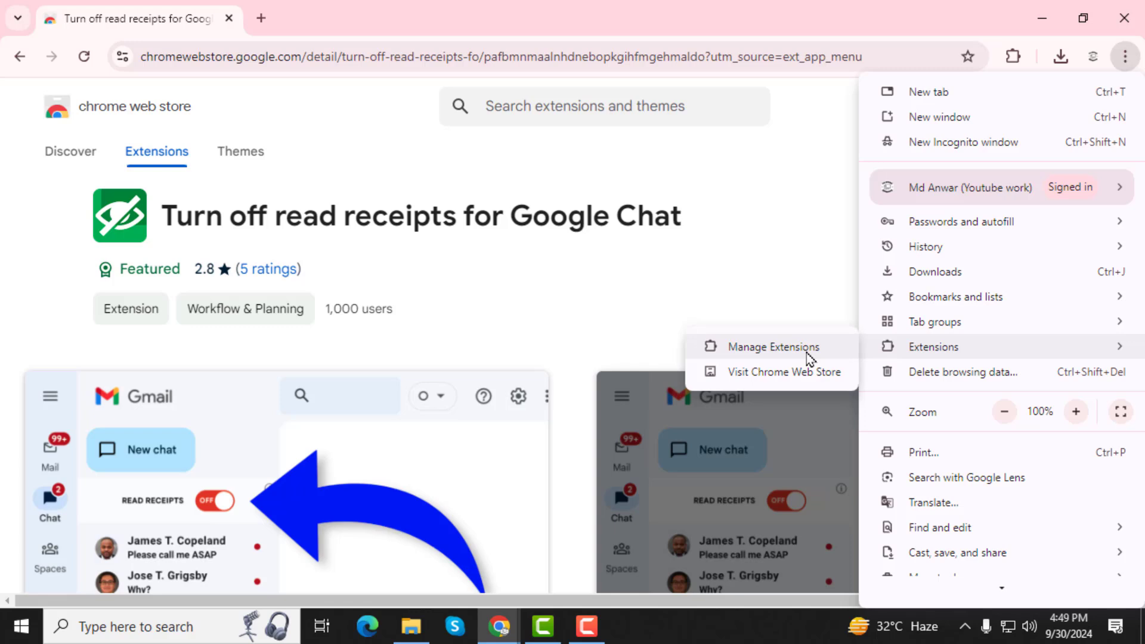
mouse_move(801, 353)
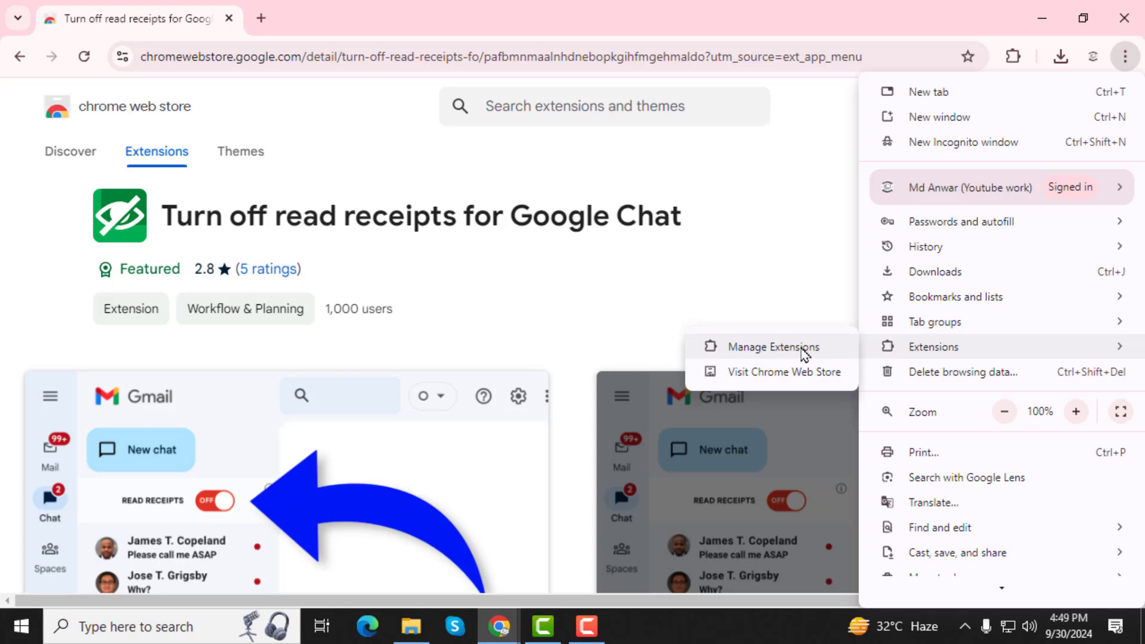
mouse_move(793, 352)
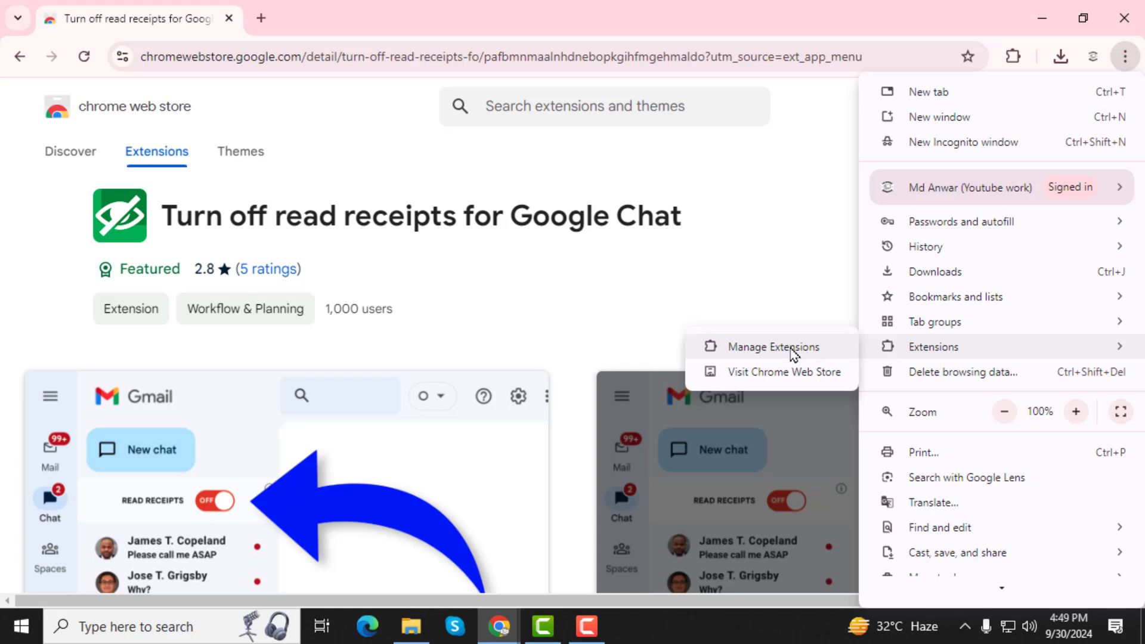
Step: On chrome://extensions, switch off the Turn off read receipts for Google Chat extension
click(772, 346)
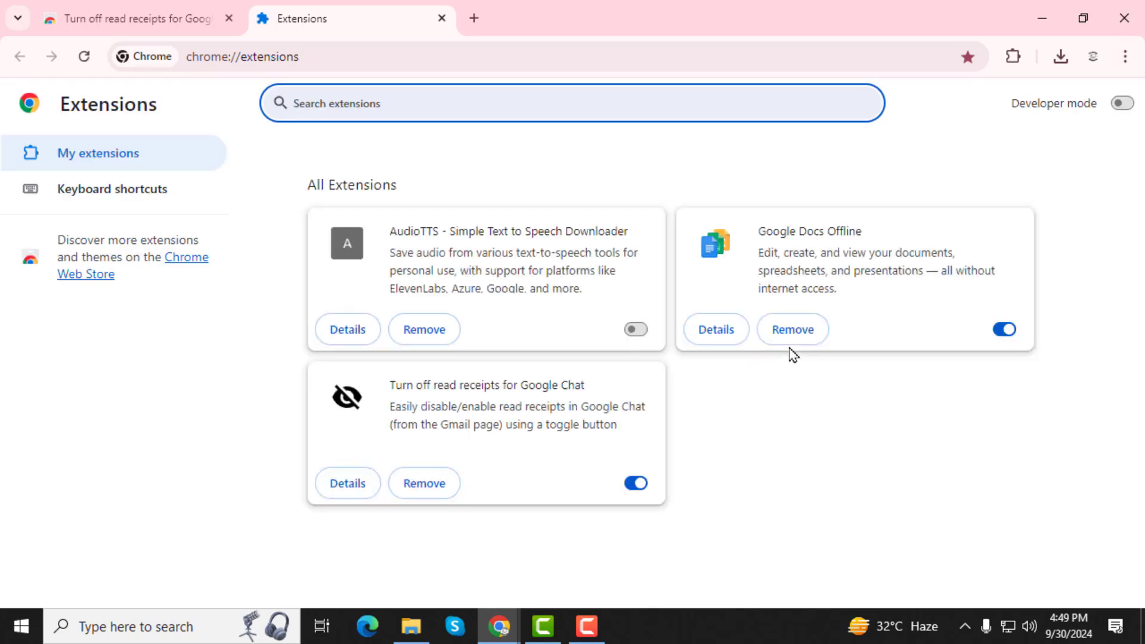
mouse_move(503, 467)
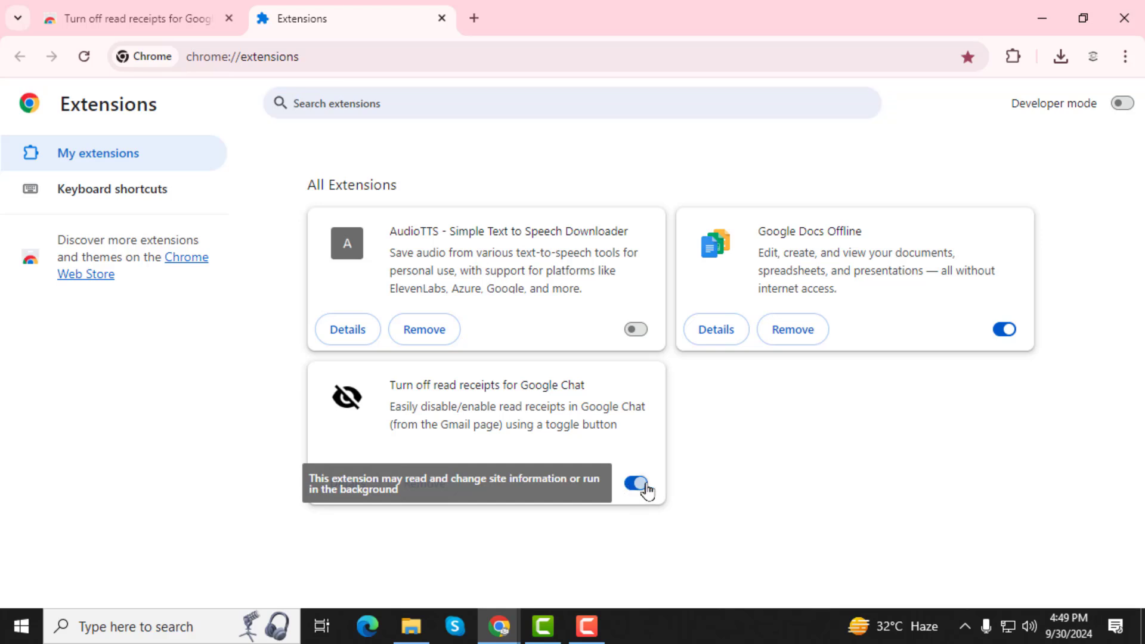
click(635, 483)
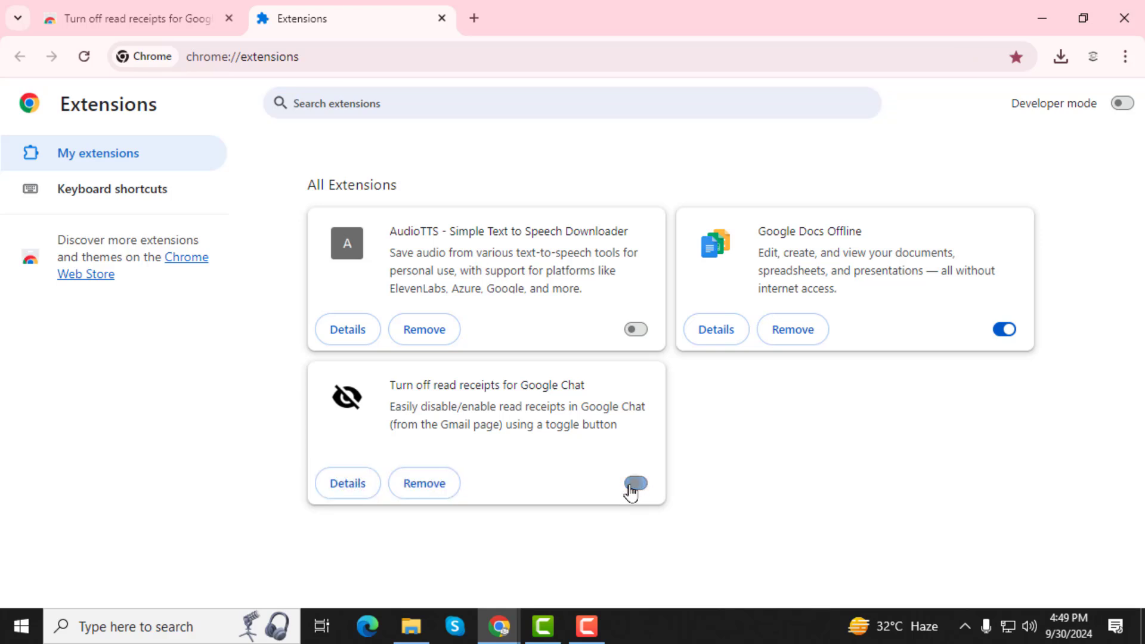
click(631, 484)
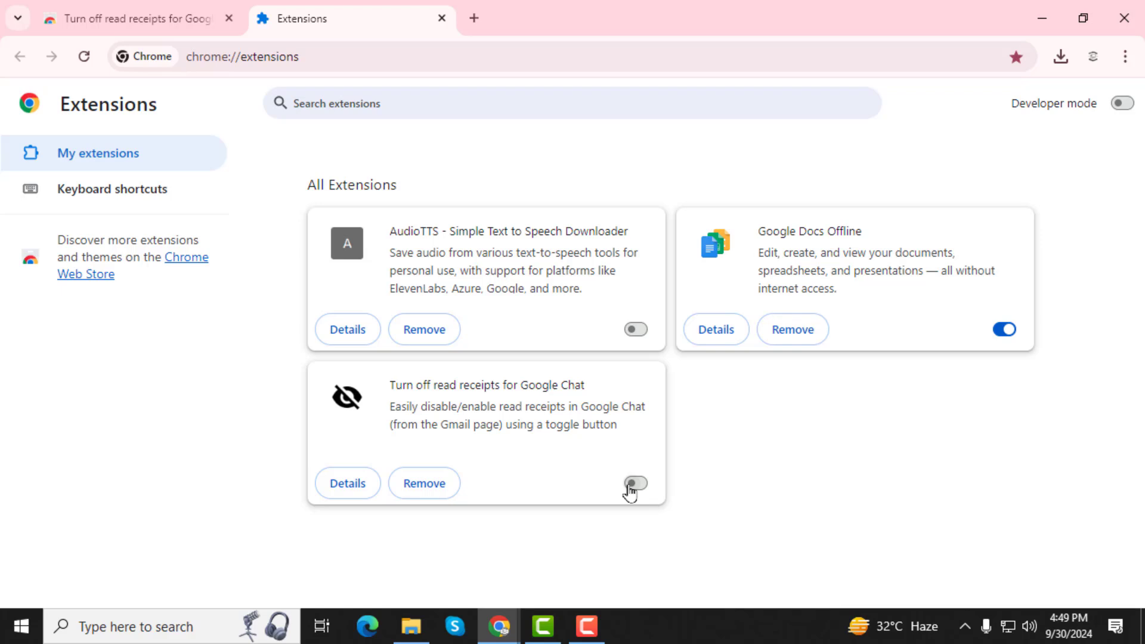